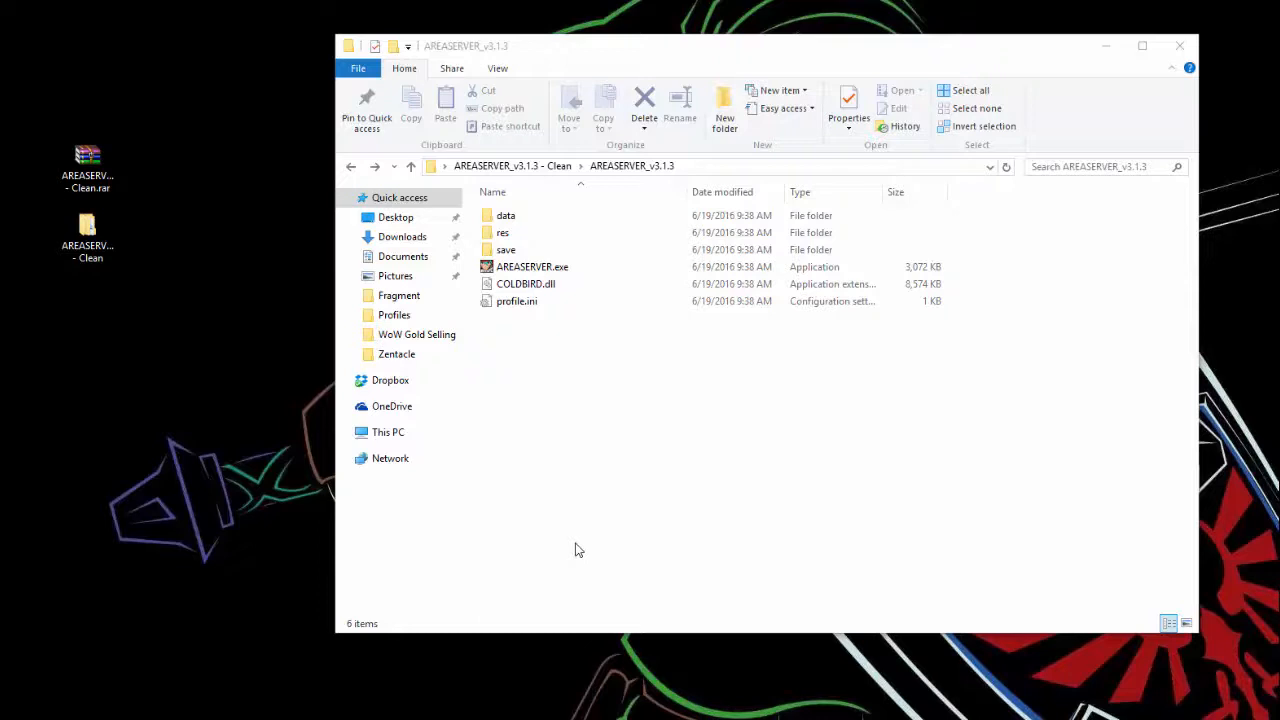
pyautogui.moveTo(830, 415)
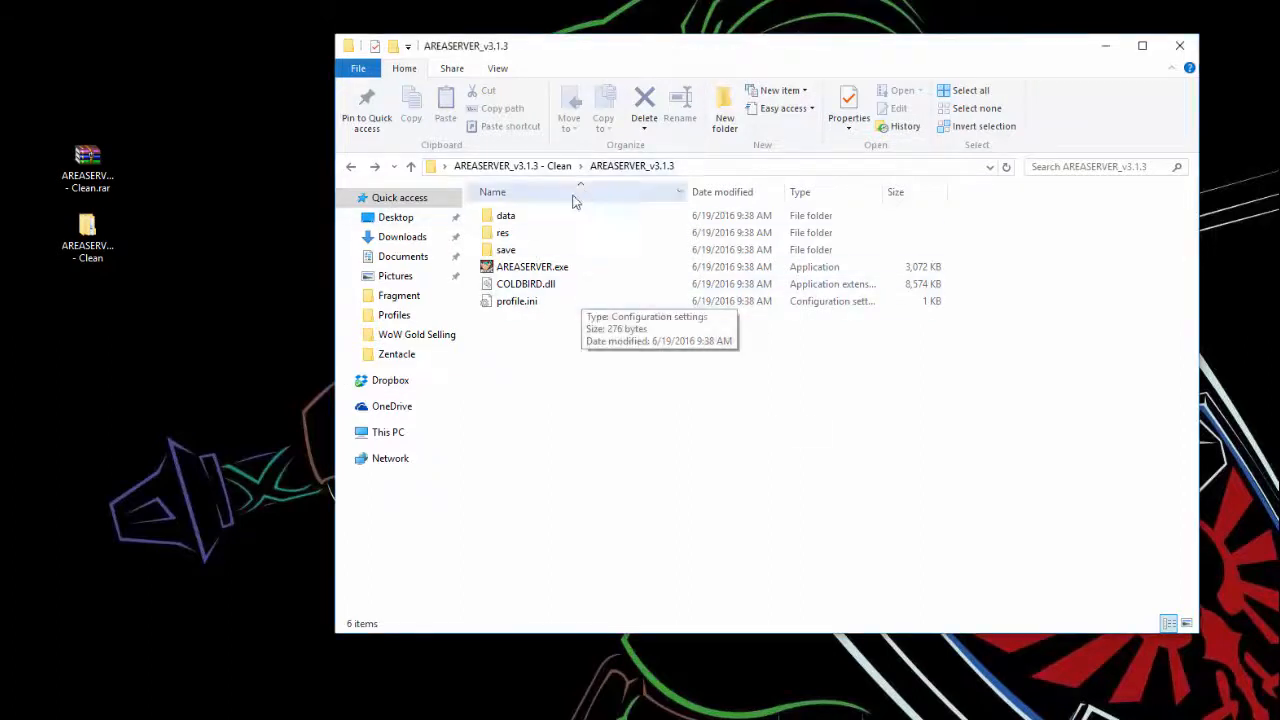
pyautogui.moveTo(620, 280)
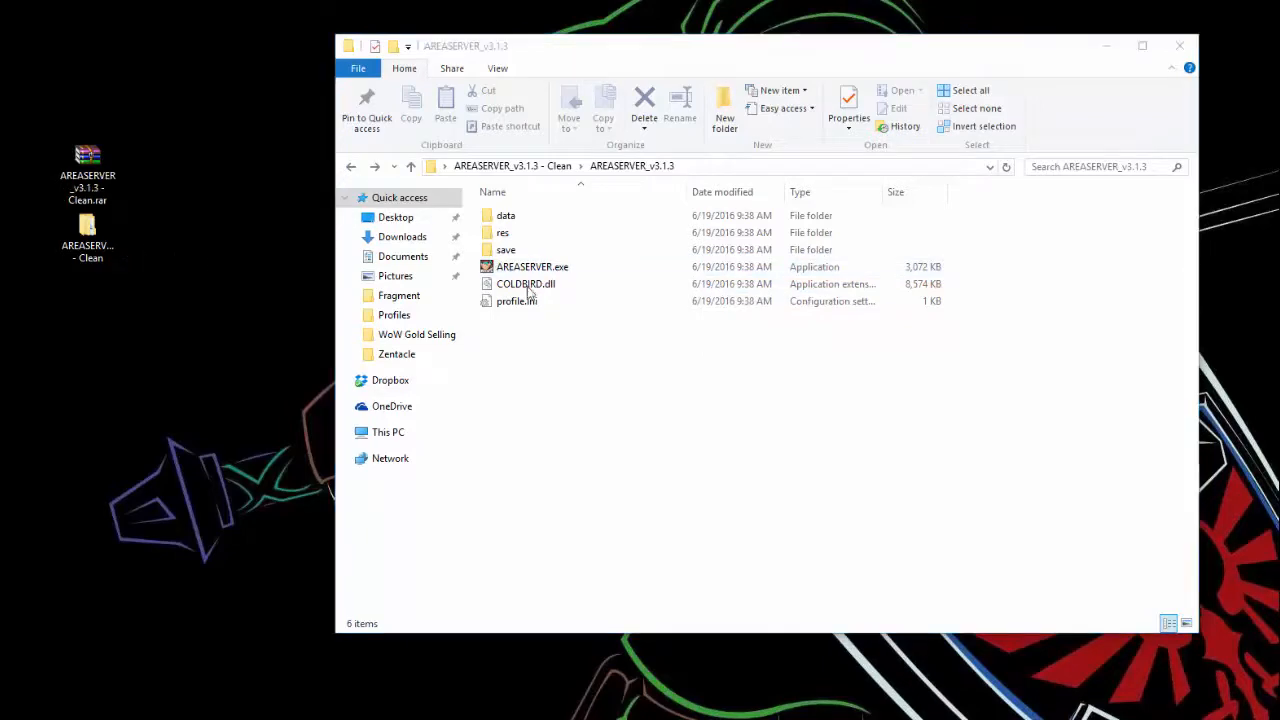
# Launch AREASERVER.exe from the AREASERVER_v3.1.3 folder, allowing it past the unverified-publisher warning.
pyautogui.doubleClick(532, 266)
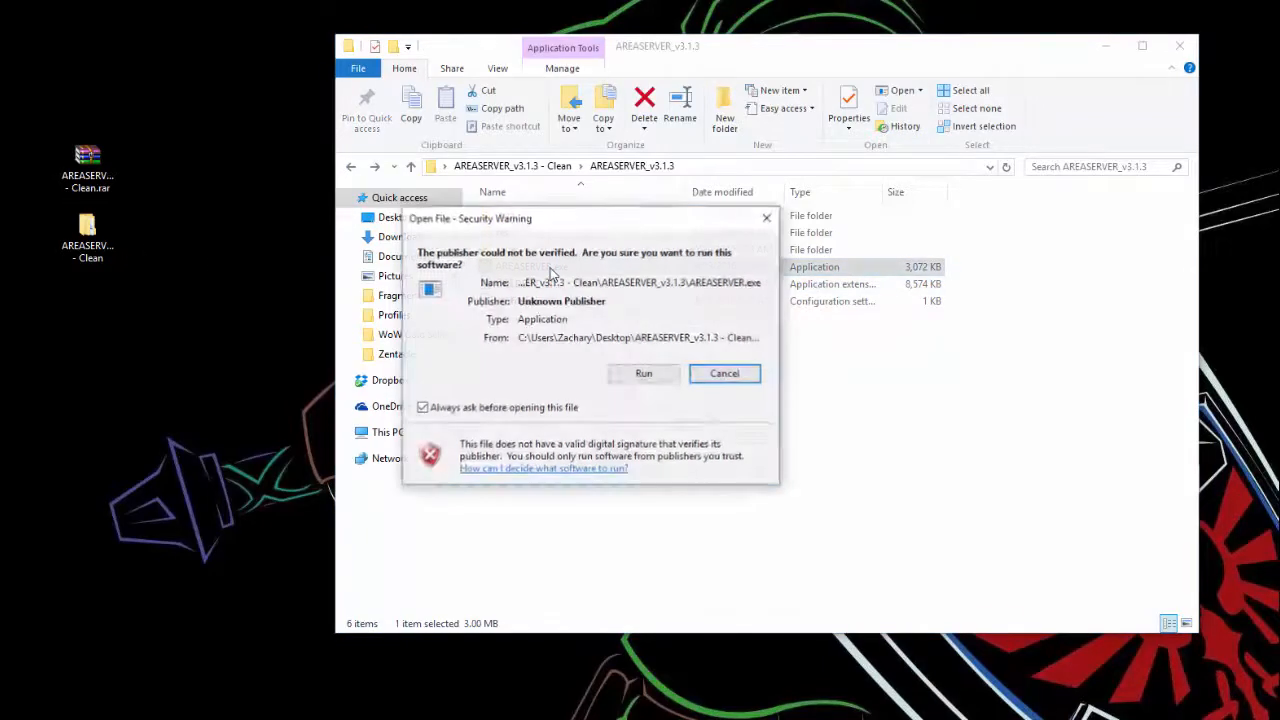
pyautogui.click(724, 373)
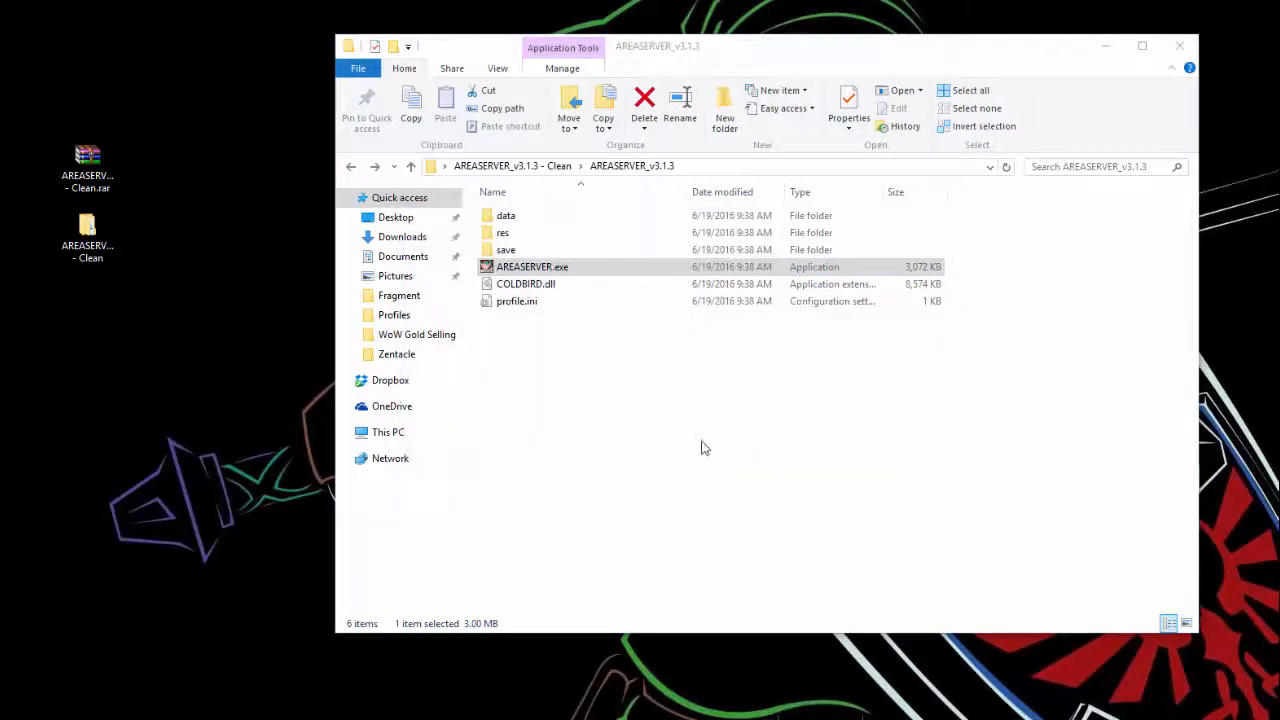
pyautogui.doubleClick(532, 266)
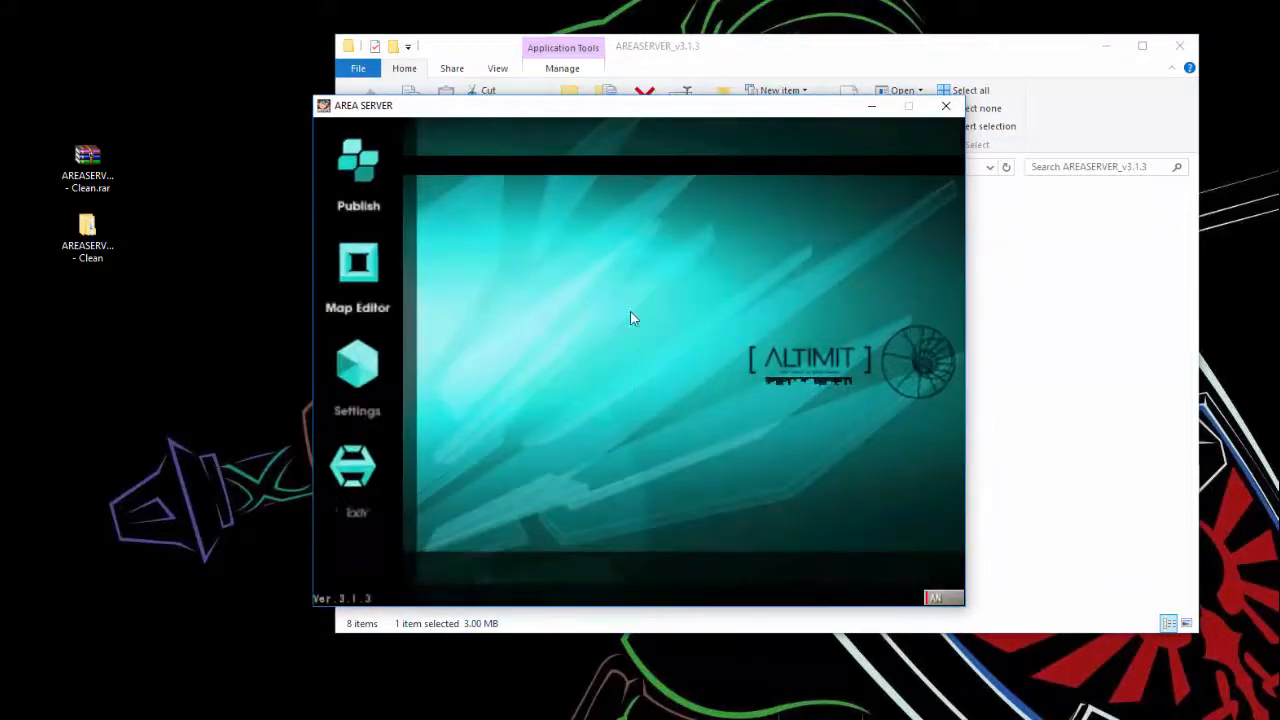
# Open the Local Server publishing window and choose Authenticate Disc ID from the Area menu.
pyautogui.click(357, 175)
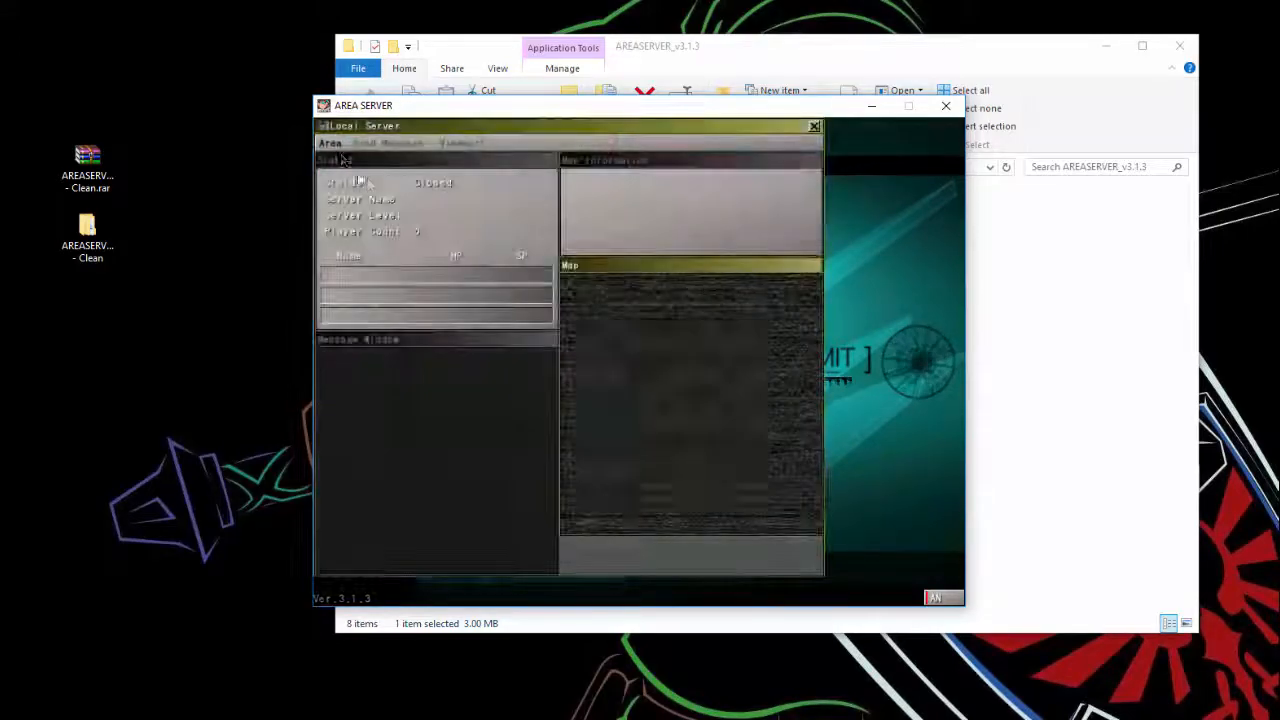
pyautogui.click(330, 143)
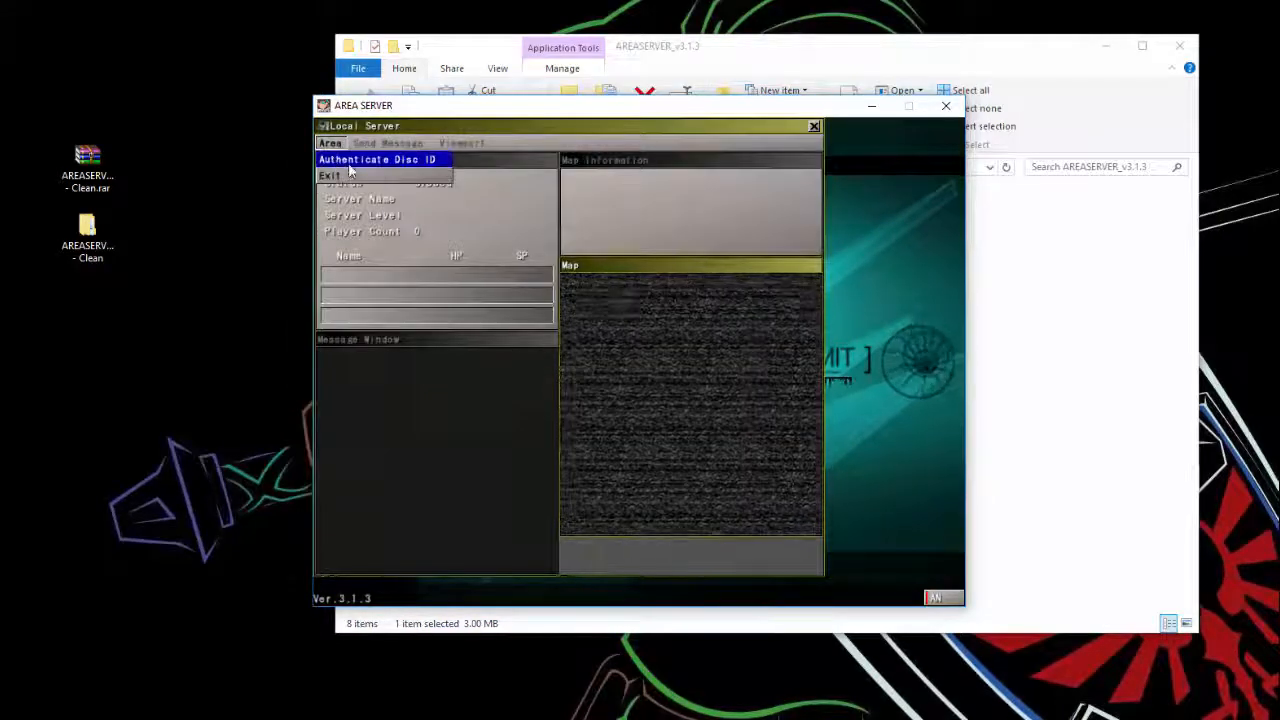
pyautogui.click(378, 159)
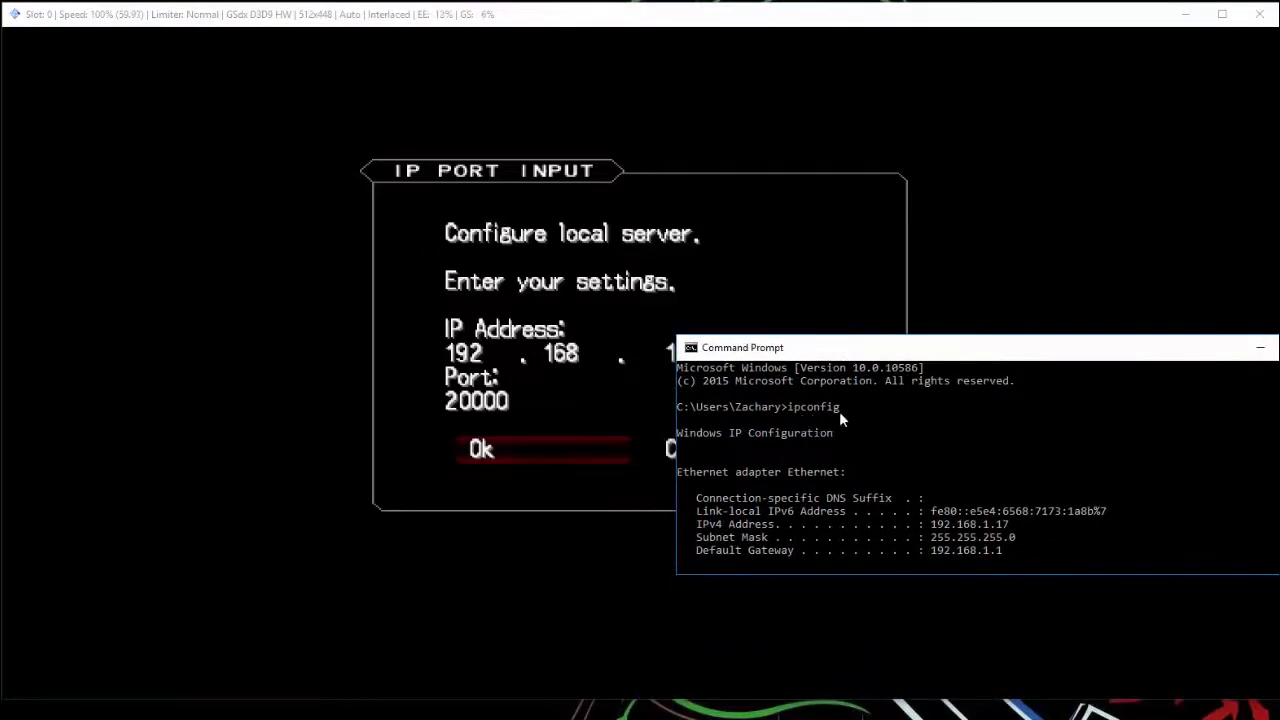
pyautogui.moveTo(705, 535)
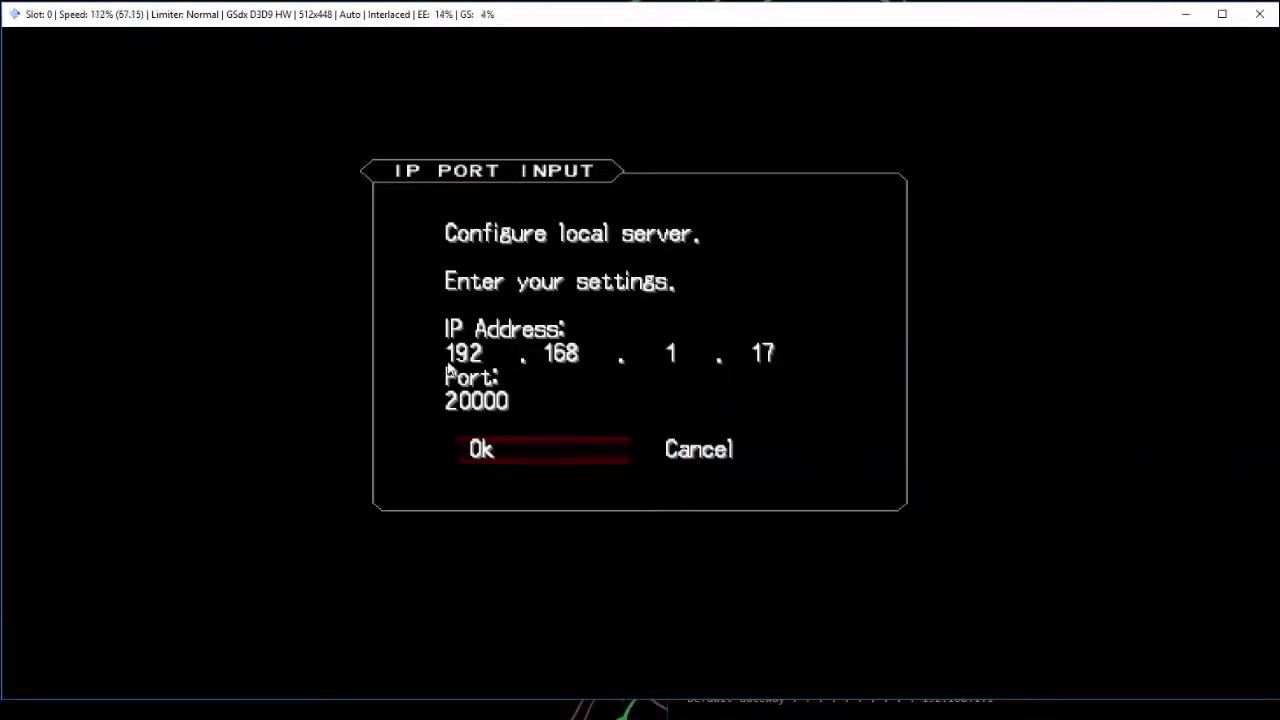
pyautogui.moveTo(570, 568)
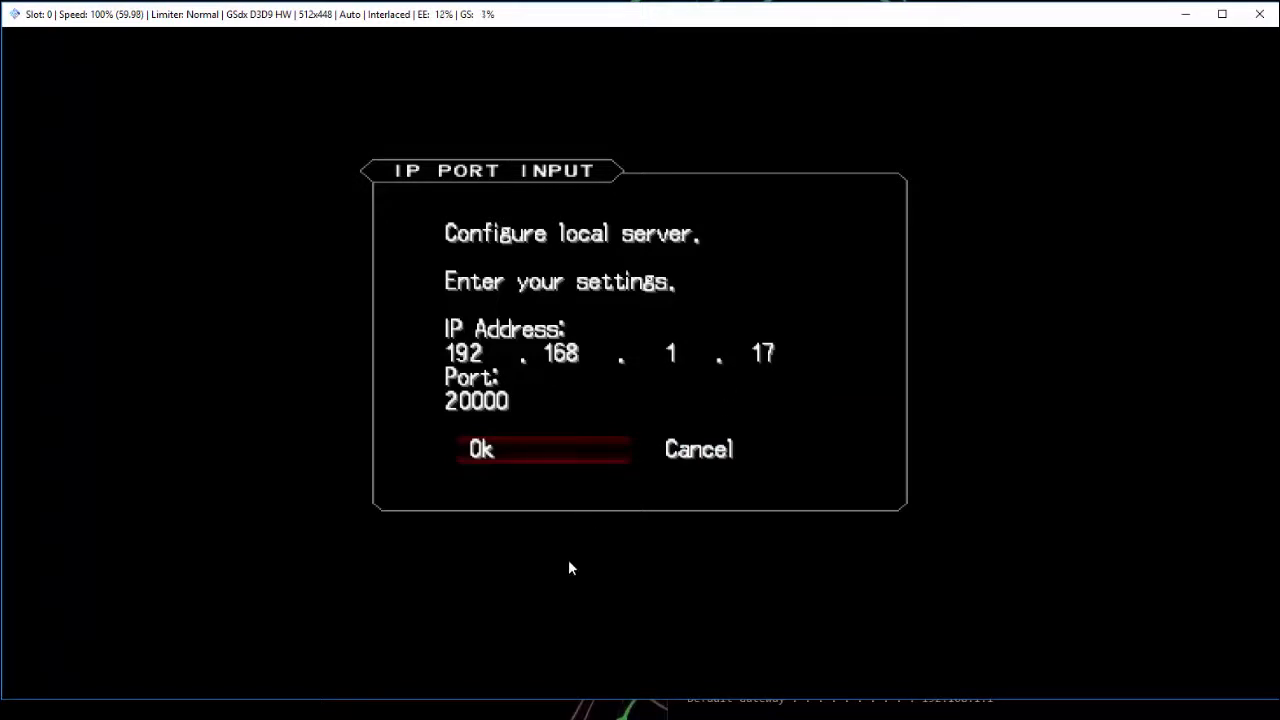
# Confirm the game's Area Server address 192.168.1.17, port 20000, with Ok.
pyautogui.click(480, 448)
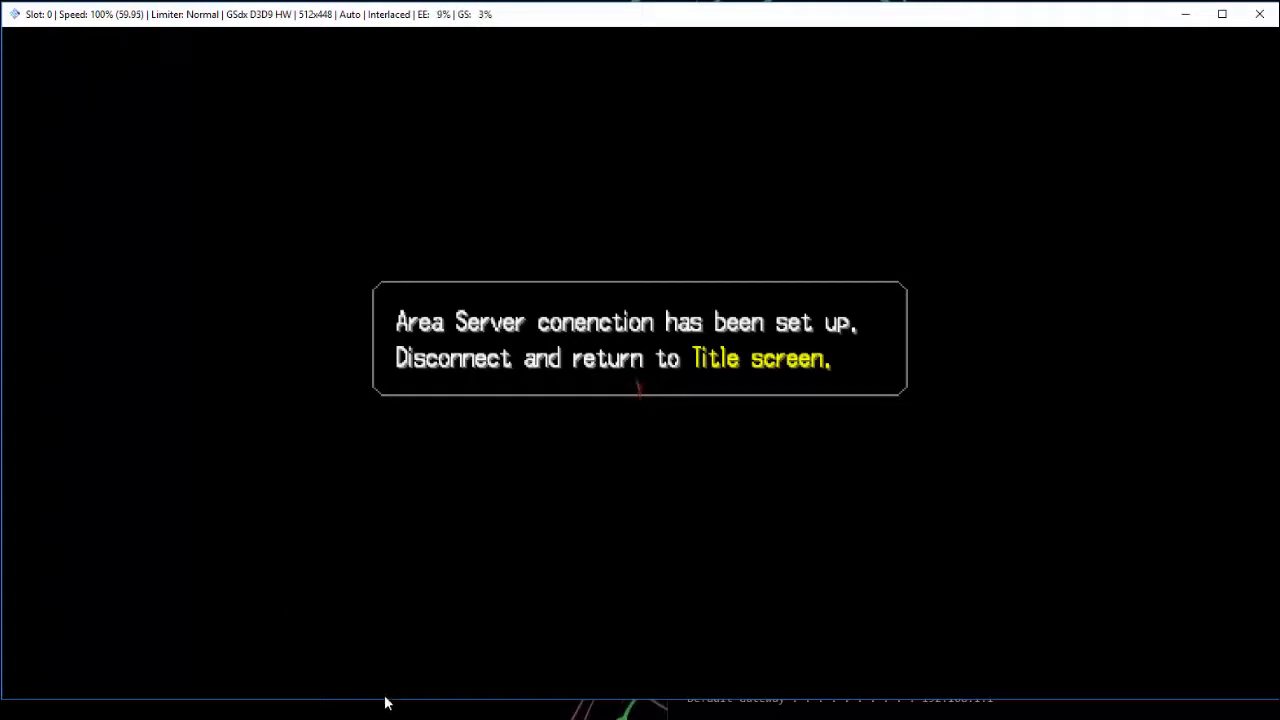
pyautogui.moveTo(638, 330)
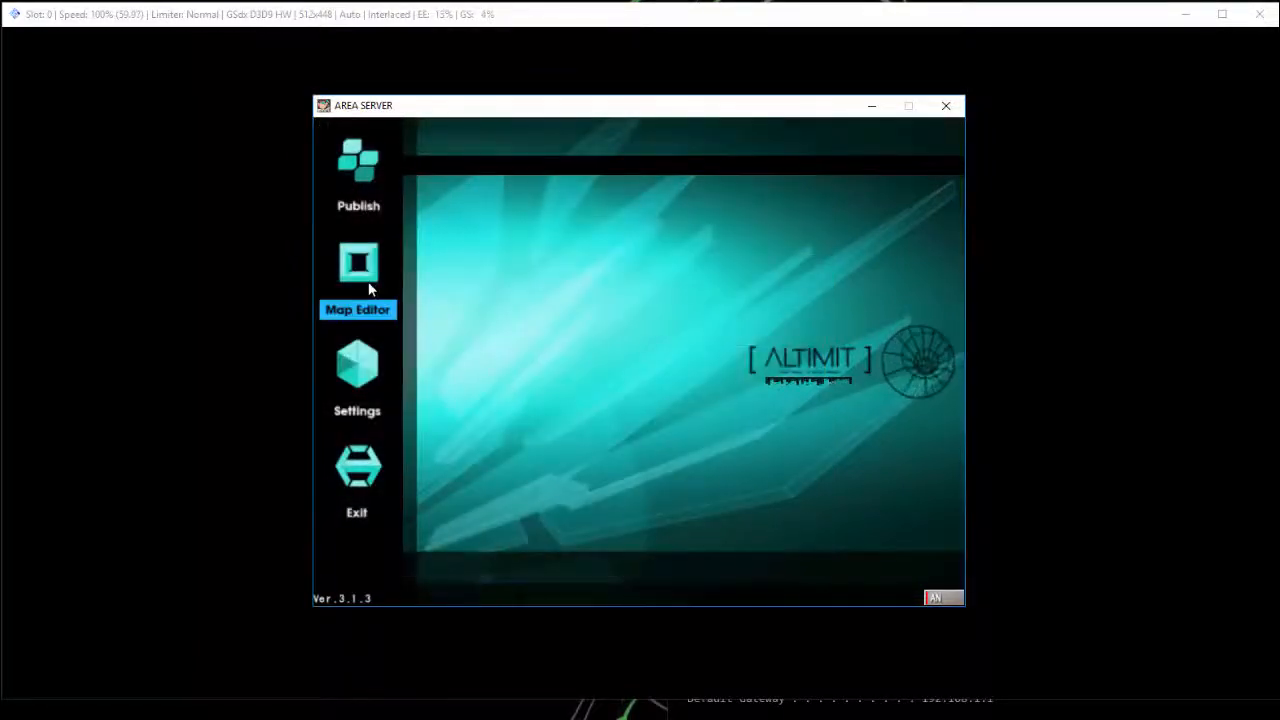
# In Map Editor, create area 'God King Kiri' with symbol GOA and root town Dun Loireag.
pyautogui.click(357, 275)
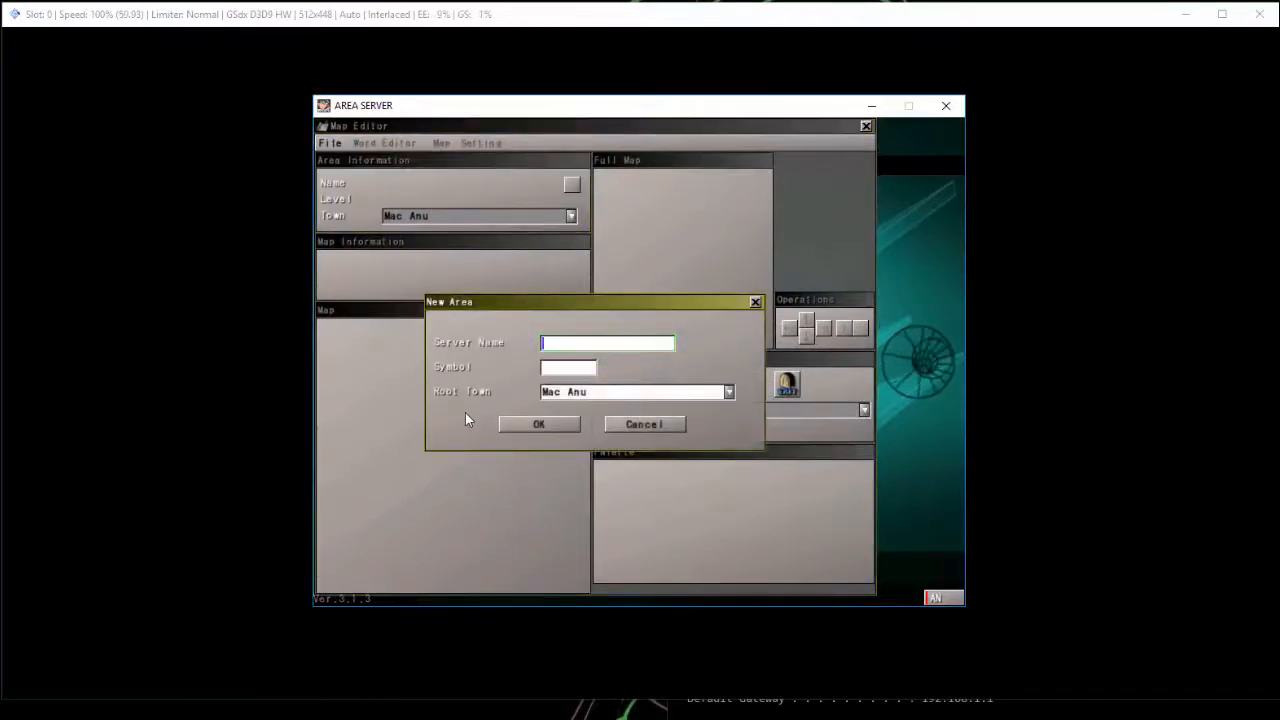
pyautogui.write('God King')
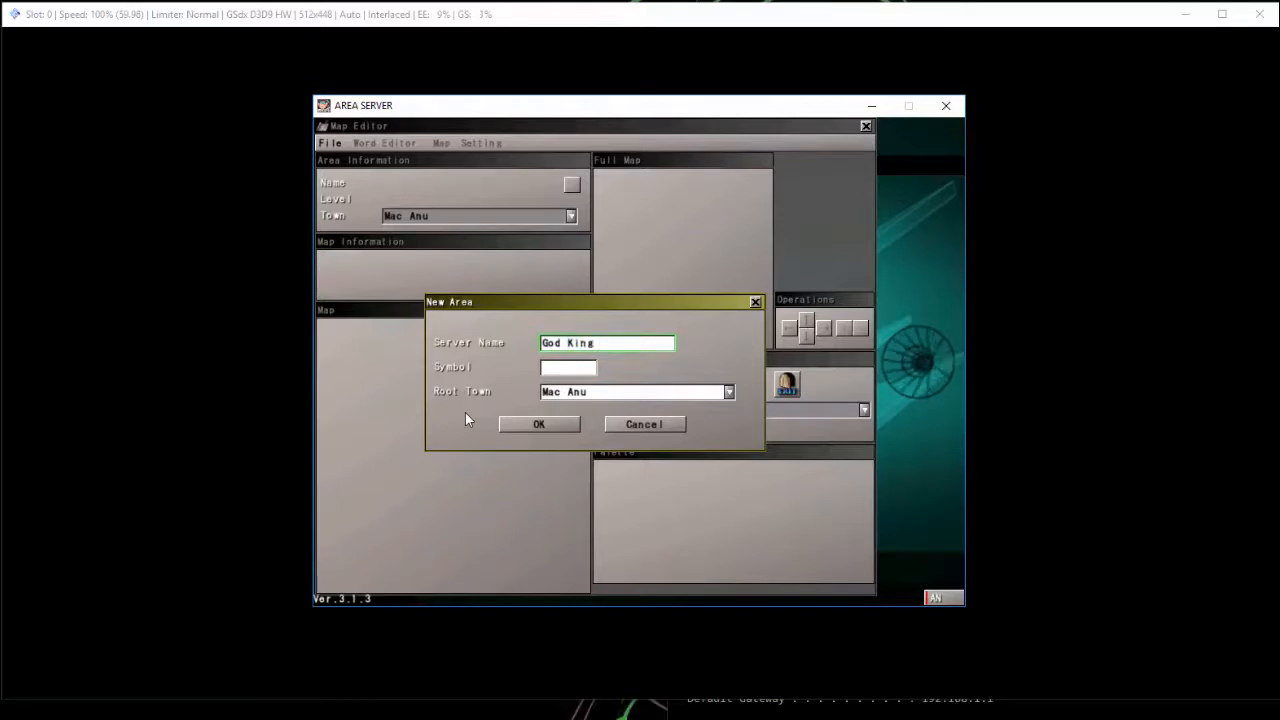
pyautogui.write('Kiri')
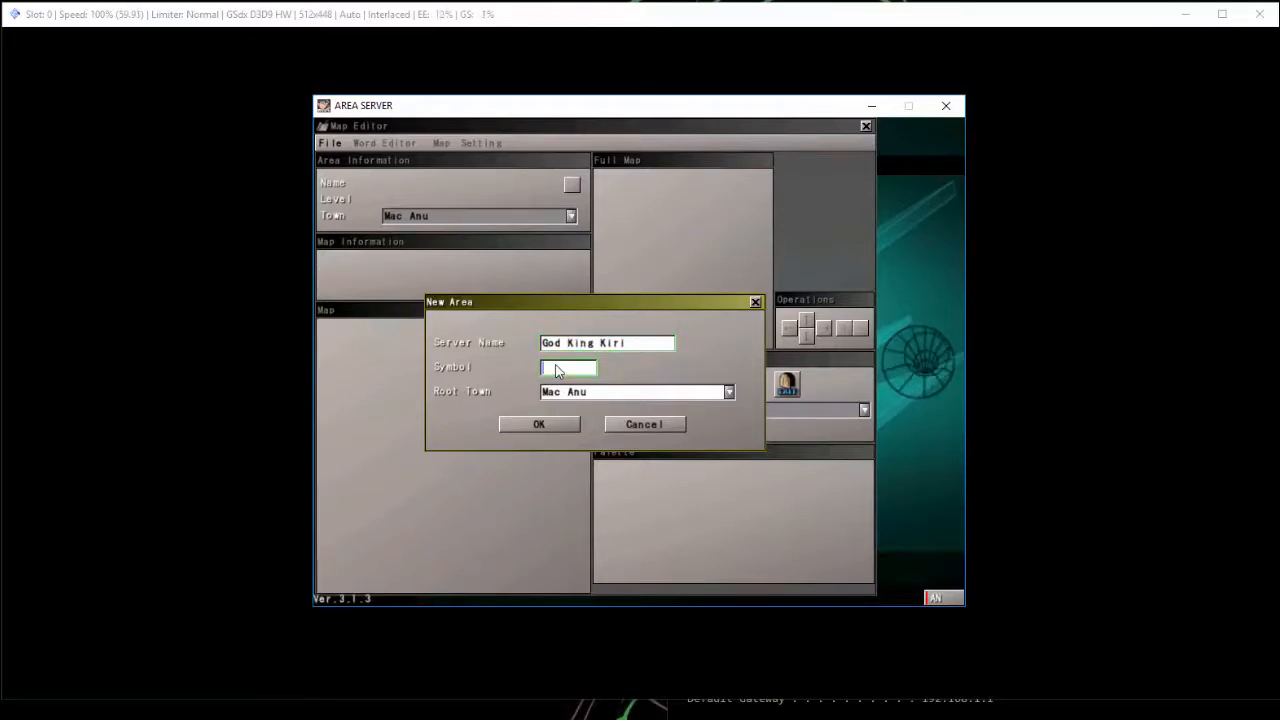
pyautogui.write('GOA')
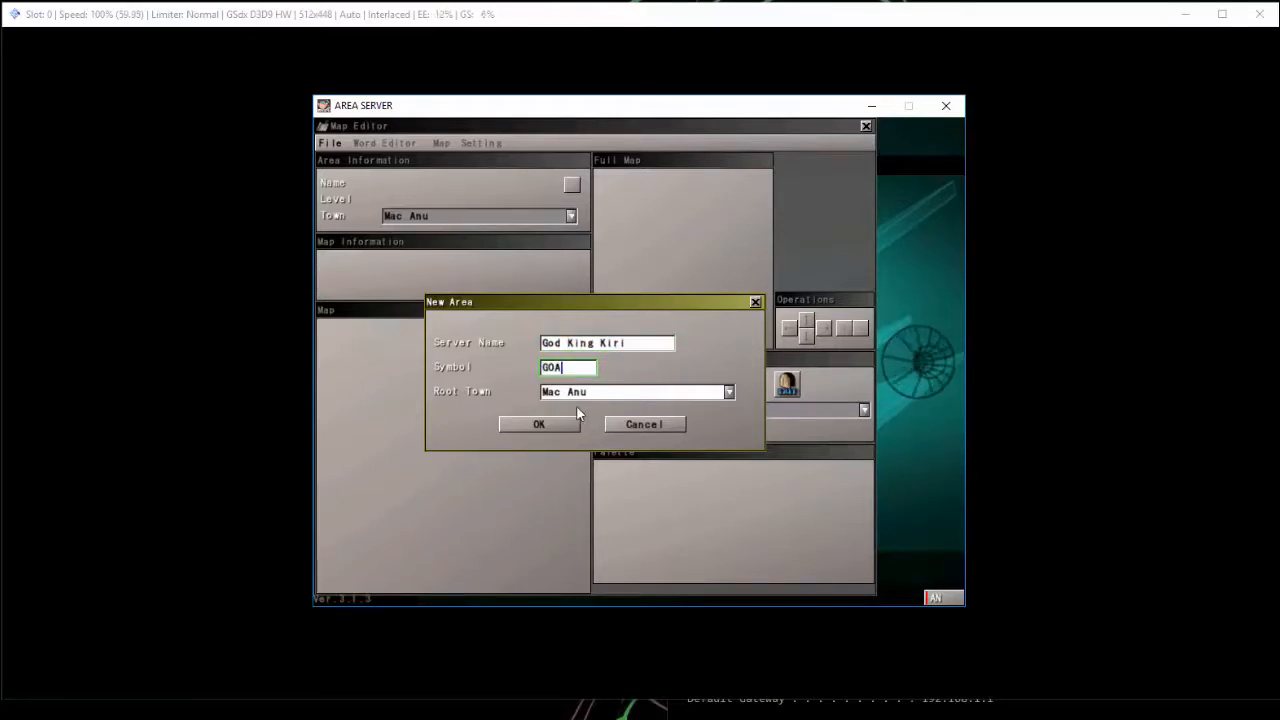
pyautogui.click(729, 391)
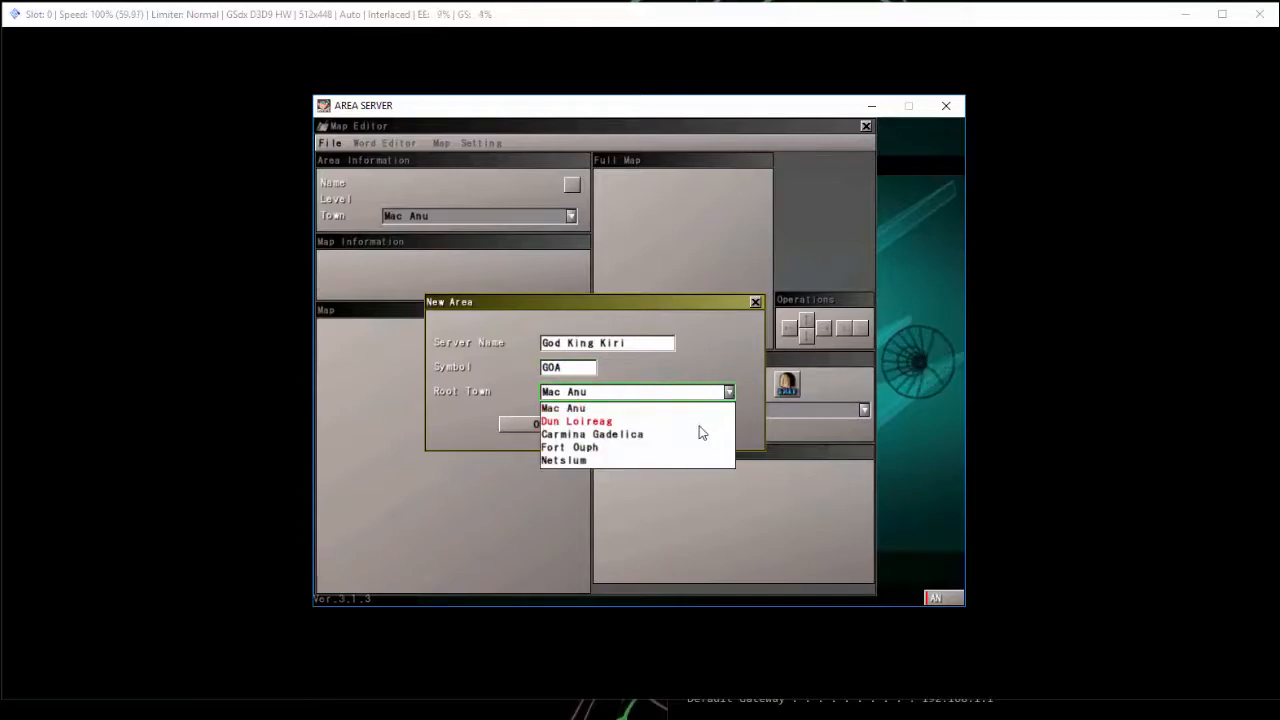
pyautogui.click(575, 420)
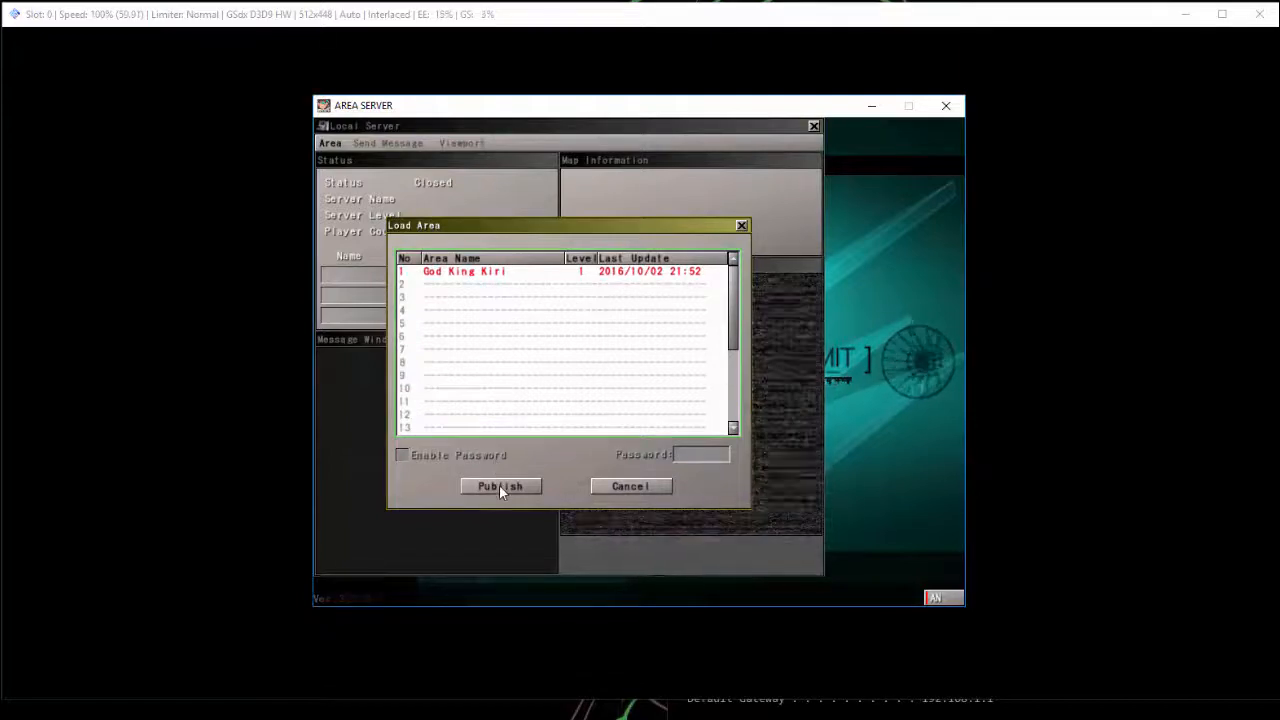
# Publish the God King Kiri area from the Load Area dialog.
pyautogui.click(500, 486)
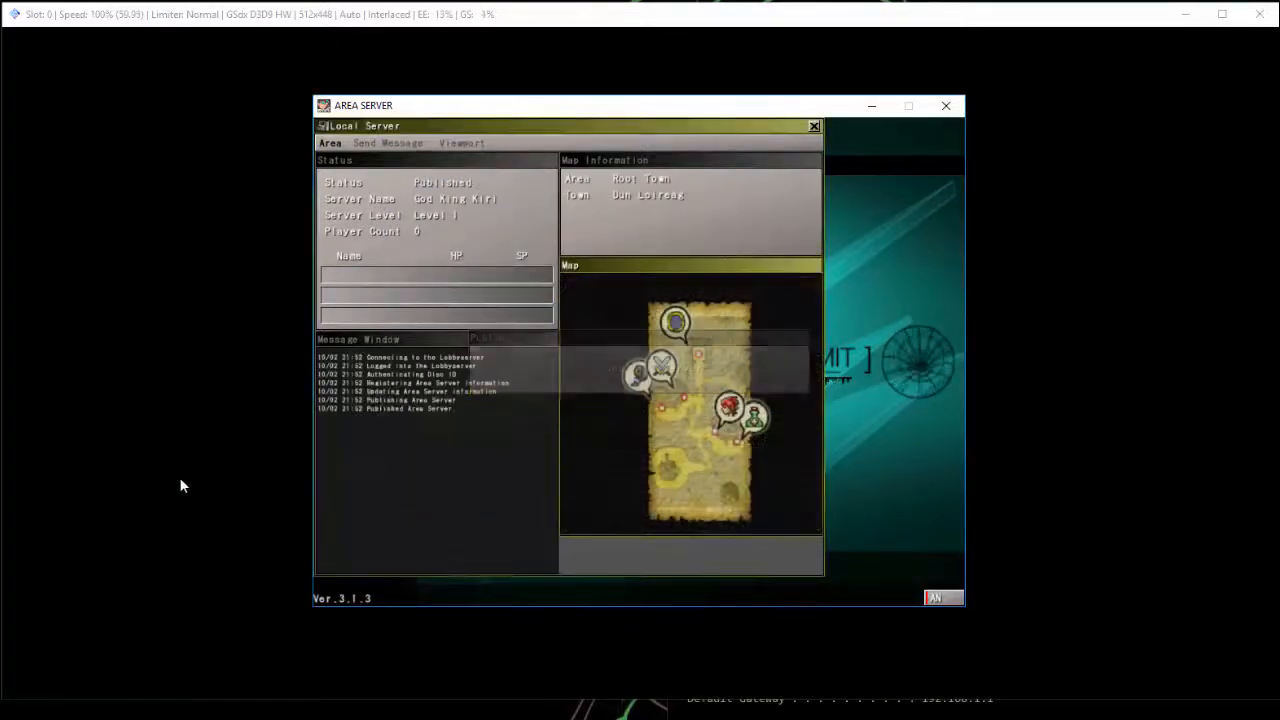